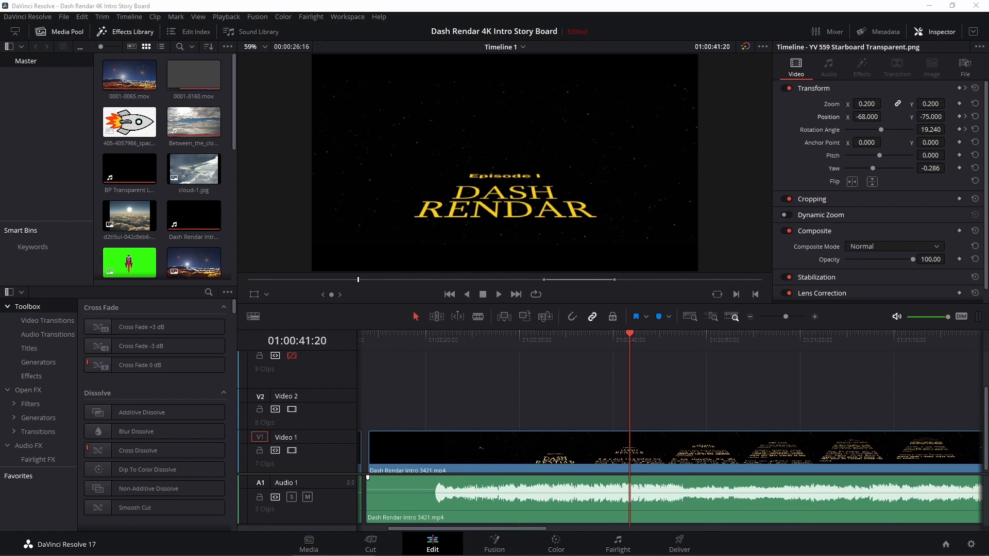
pyautogui.moveTo(937, 245)
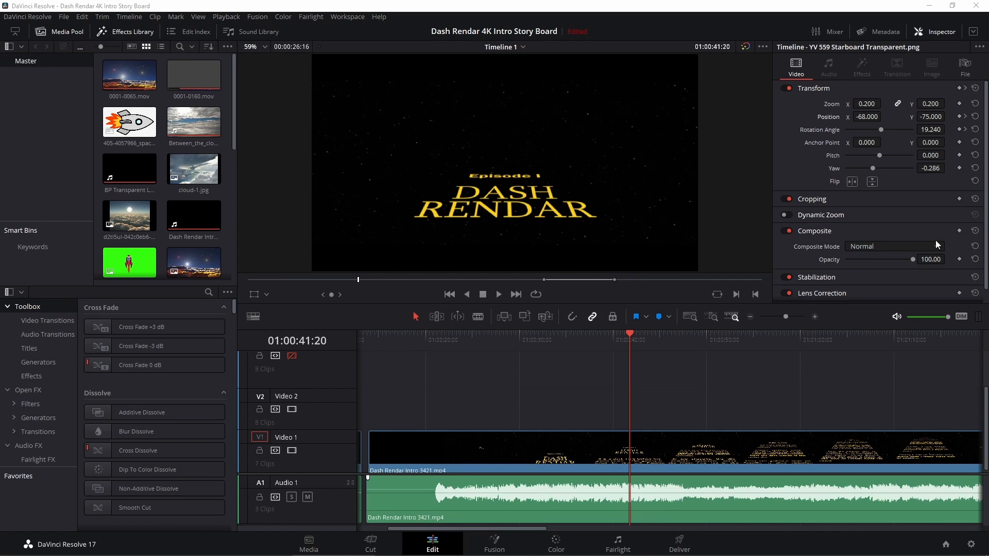
pyautogui.moveTo(637, 342)
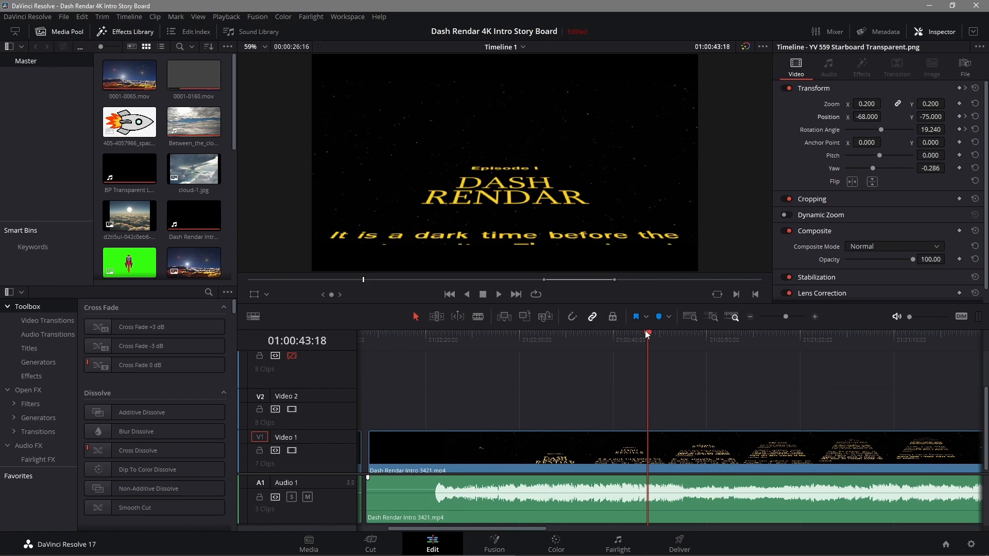
# Scrub the playhead forward to where the crawl mentions Prince Xizor's plans for the Rendars
pyautogui.click(778, 333)
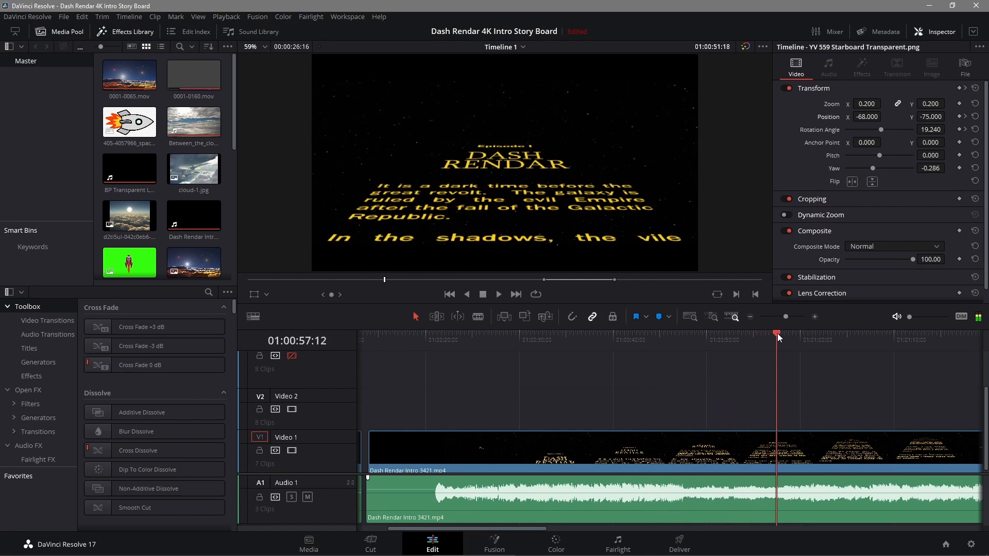
pyautogui.moveTo(777, 335); pyautogui.dragTo(875, 335)
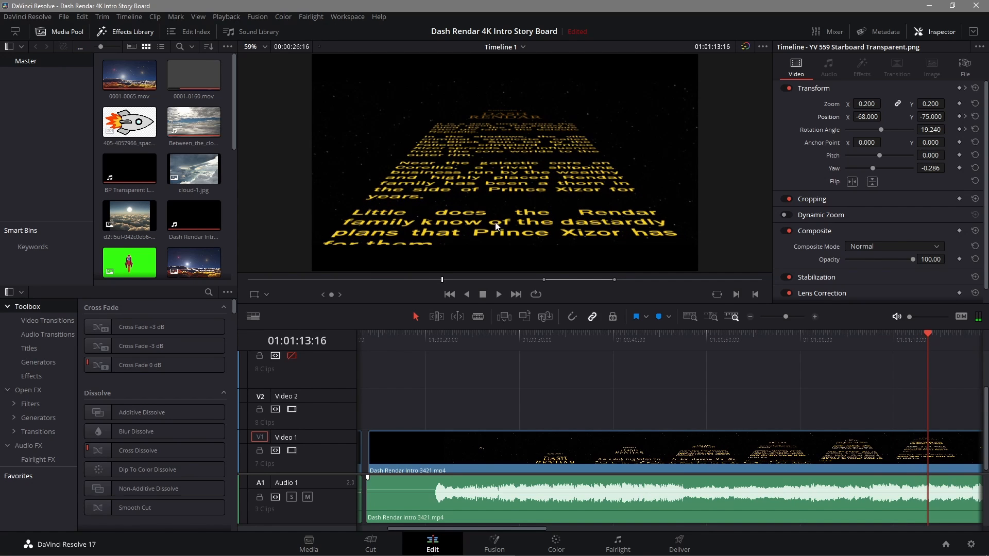
pyautogui.moveTo(546, 184)
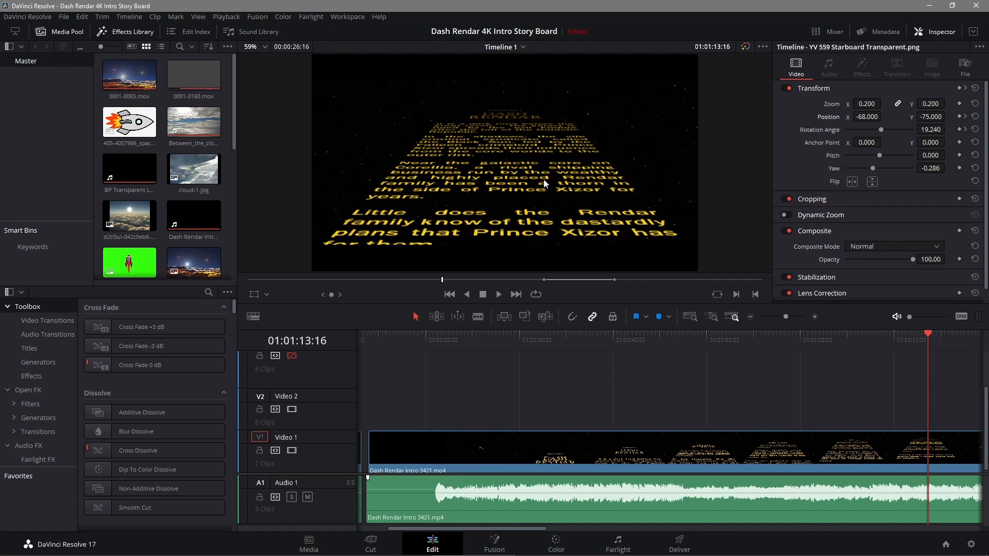
pyautogui.moveTo(516, 182)
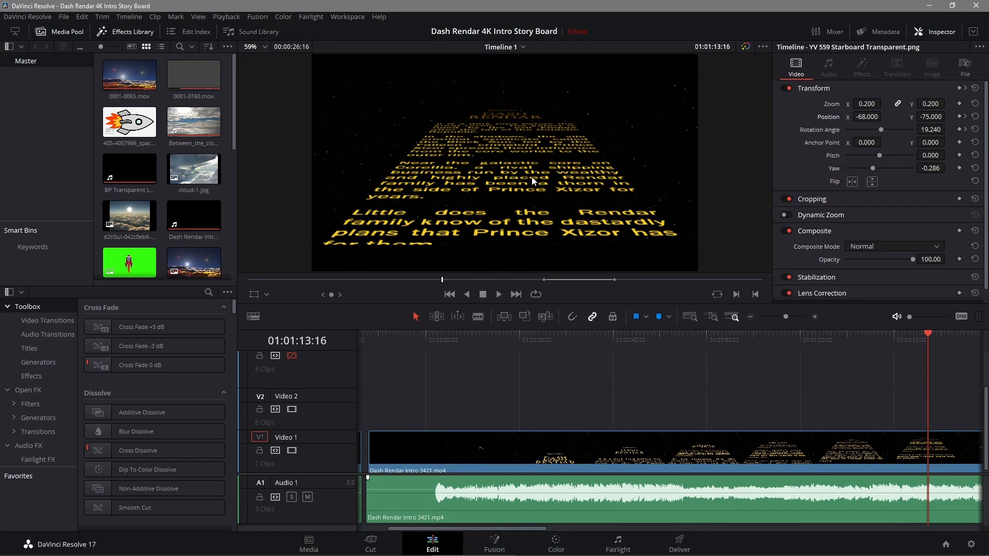
pyautogui.moveTo(498, 71)
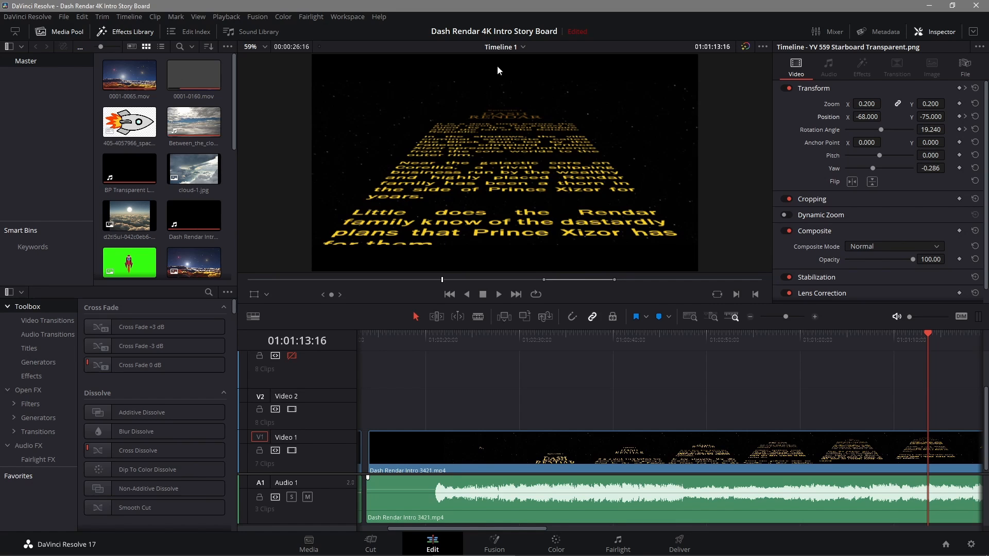
pyautogui.moveTo(729, 298)
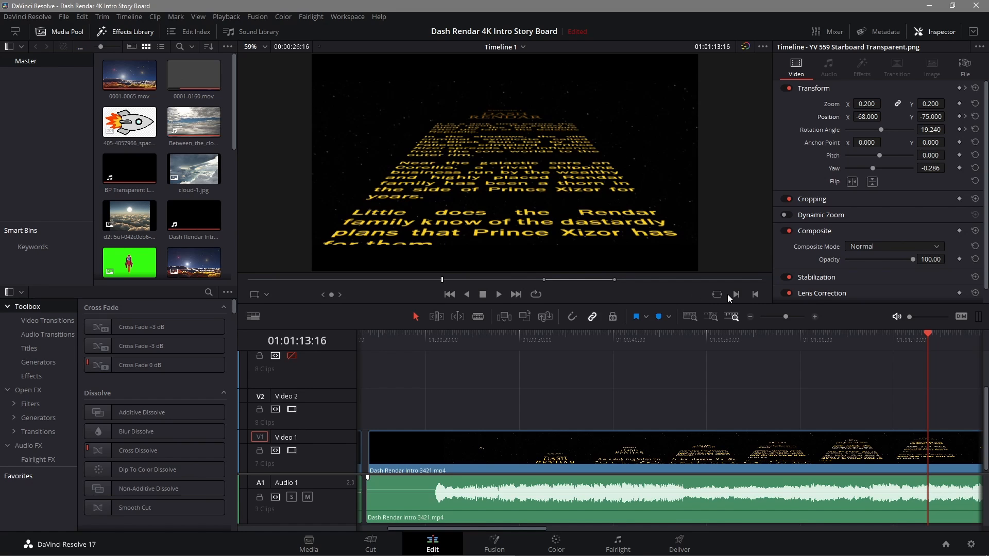
pyautogui.moveTo(757, 169)
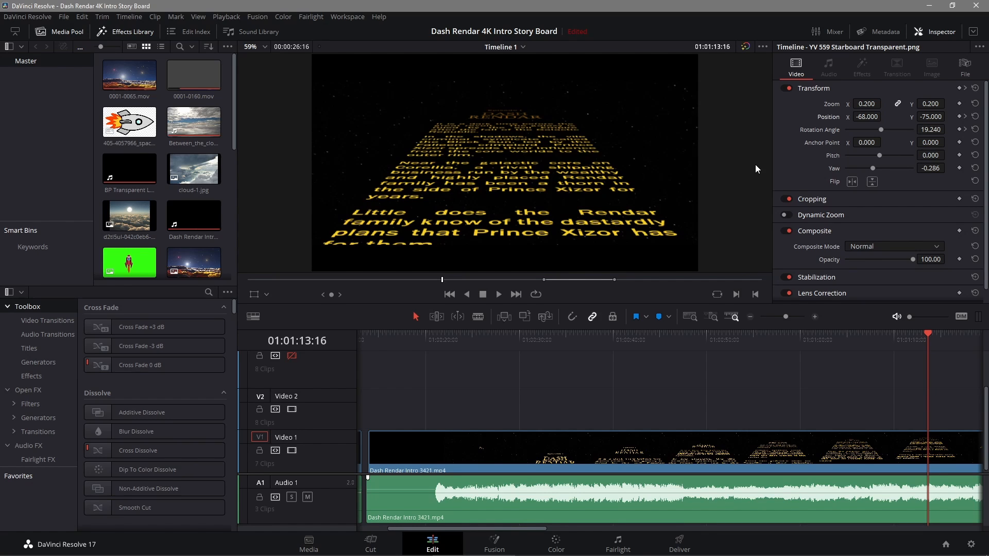
pyautogui.moveTo(902, 339)
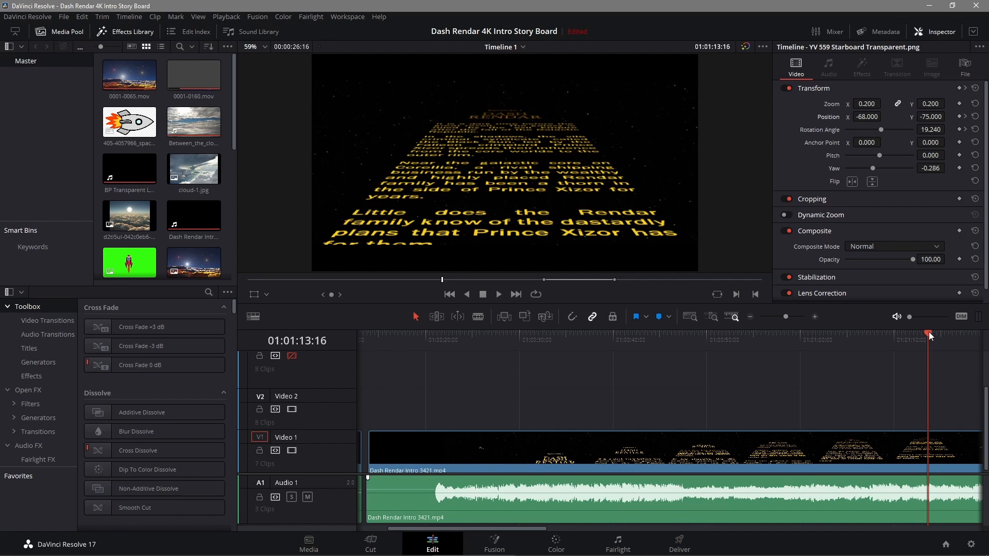
pyautogui.moveTo(921, 333)
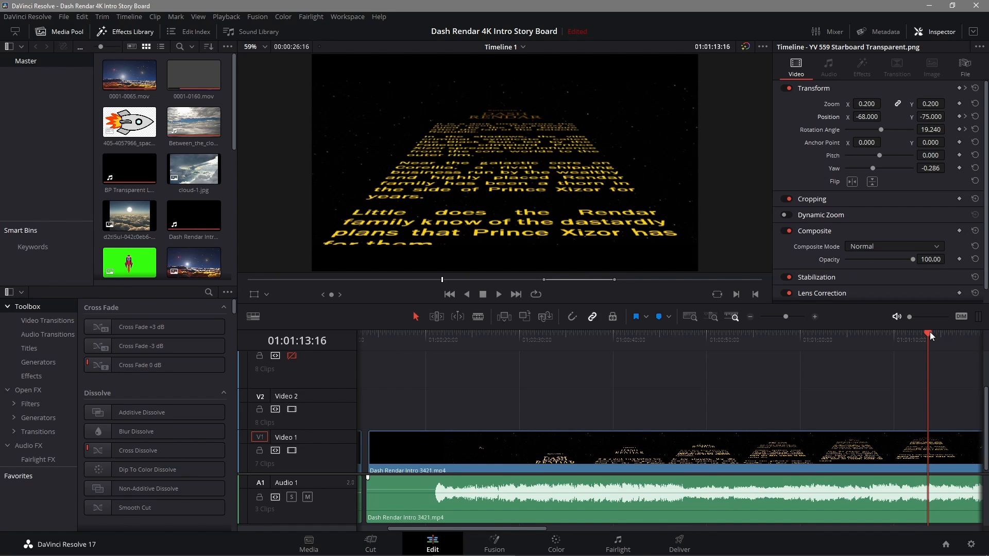
pyautogui.moveTo(778, 345)
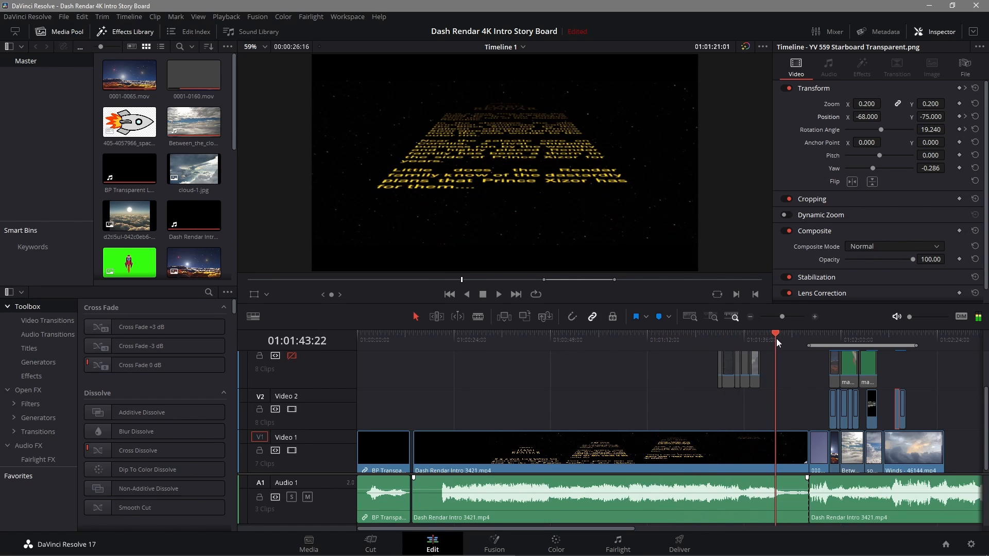
# Park the playhead just after the crawl on the YV-559 ship-over-planet shot
pyautogui.click(813, 334)
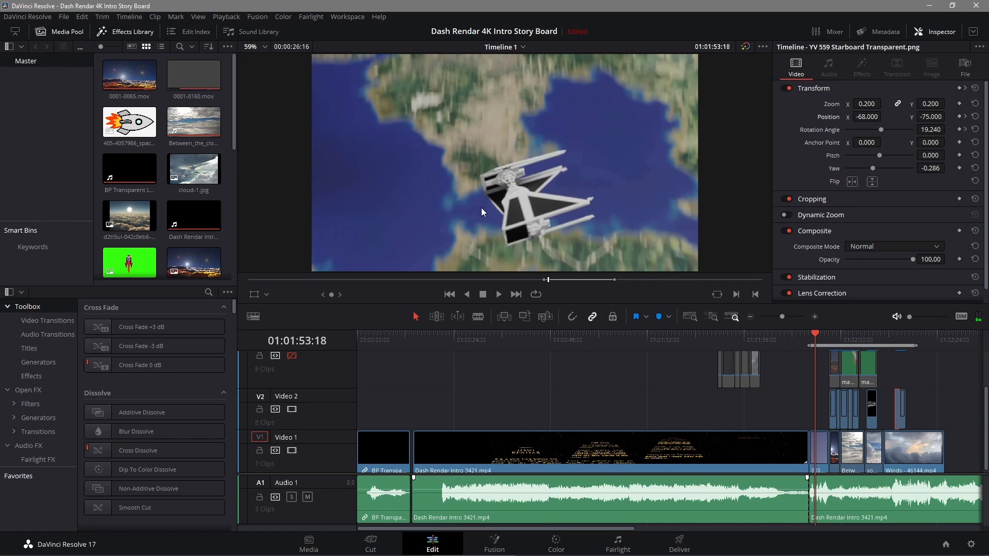
pyautogui.moveTo(528, 168)
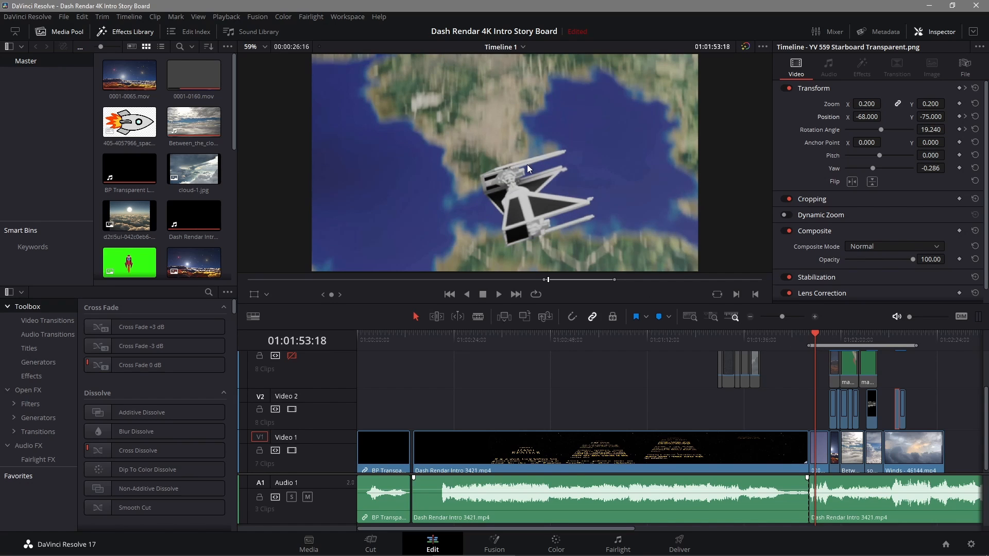
pyautogui.moveTo(793, 342)
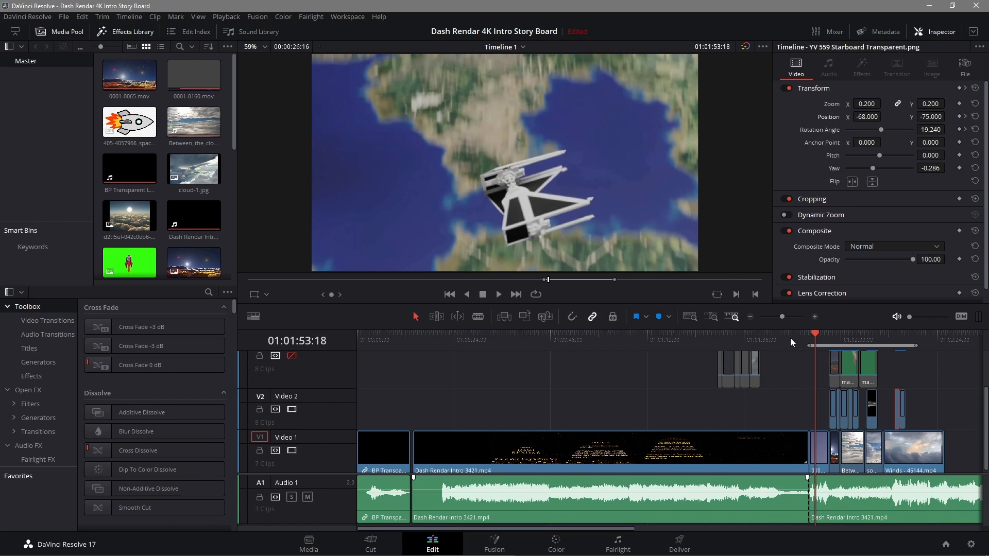
pyautogui.moveTo(817, 336)
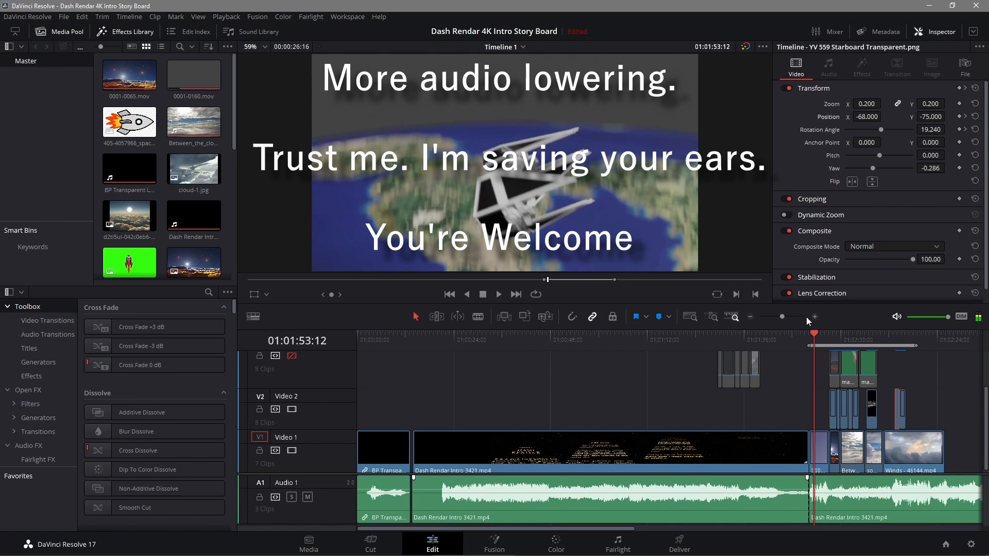
pyautogui.moveTo(474, 210)
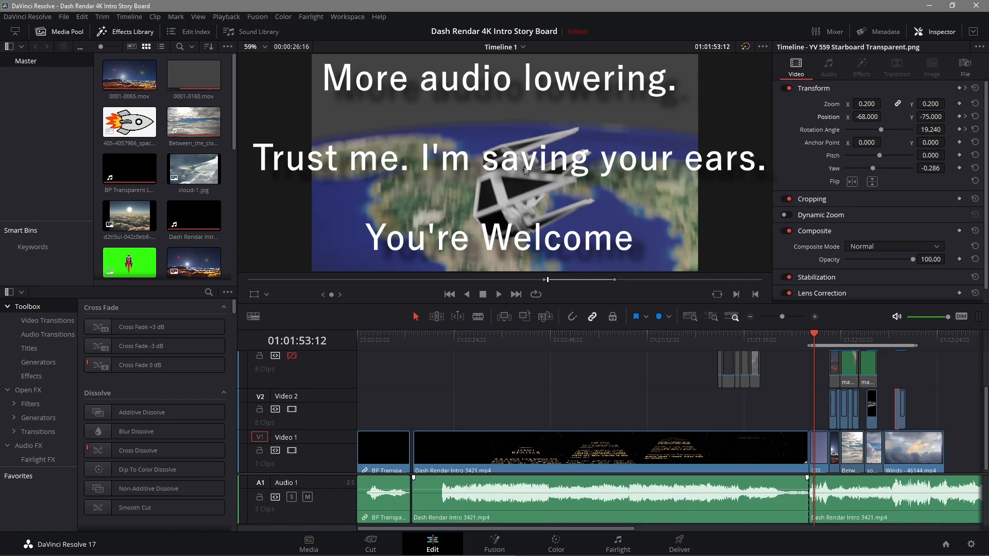
pyautogui.moveTo(555, 190)
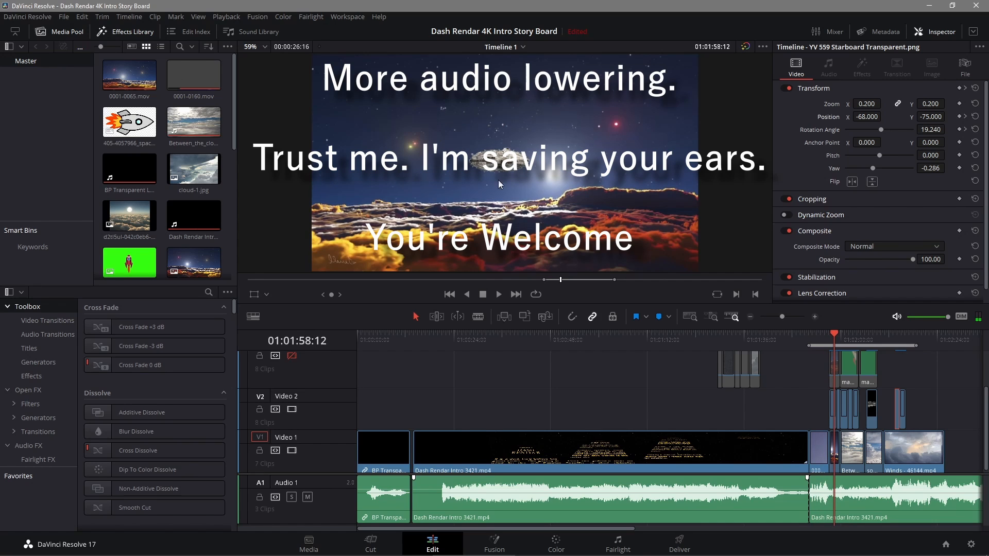
pyautogui.moveTo(362, 139)
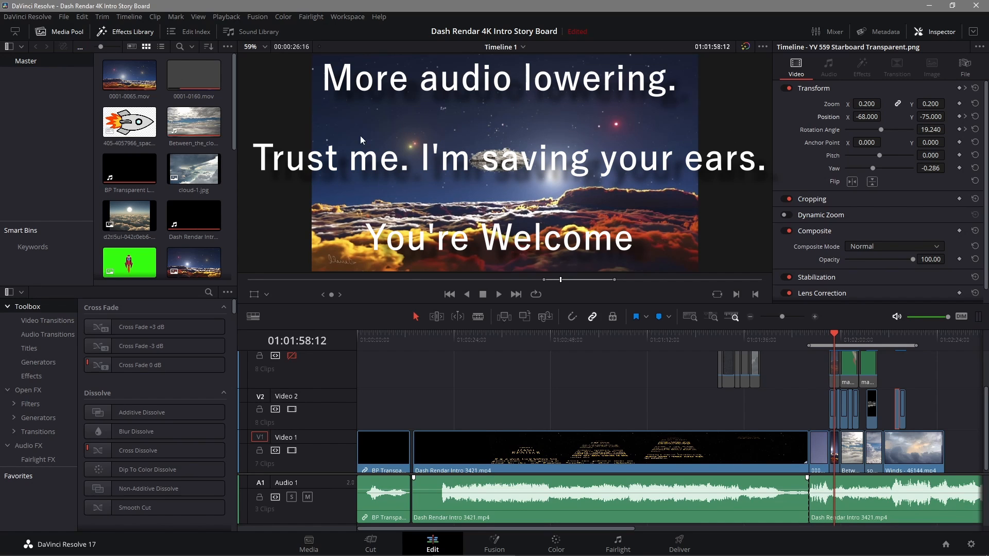
pyautogui.moveTo(754, 316)
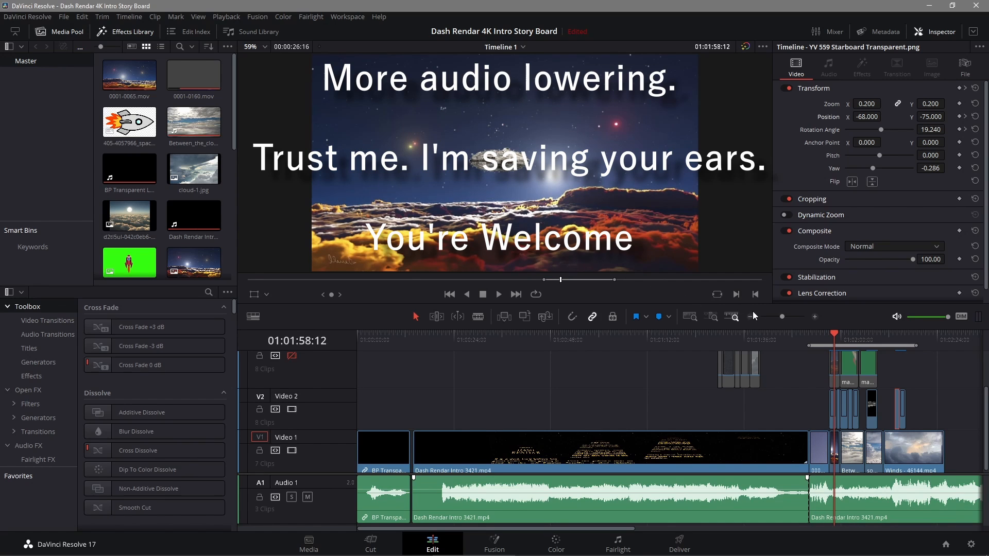
pyautogui.moveTo(853, 337)
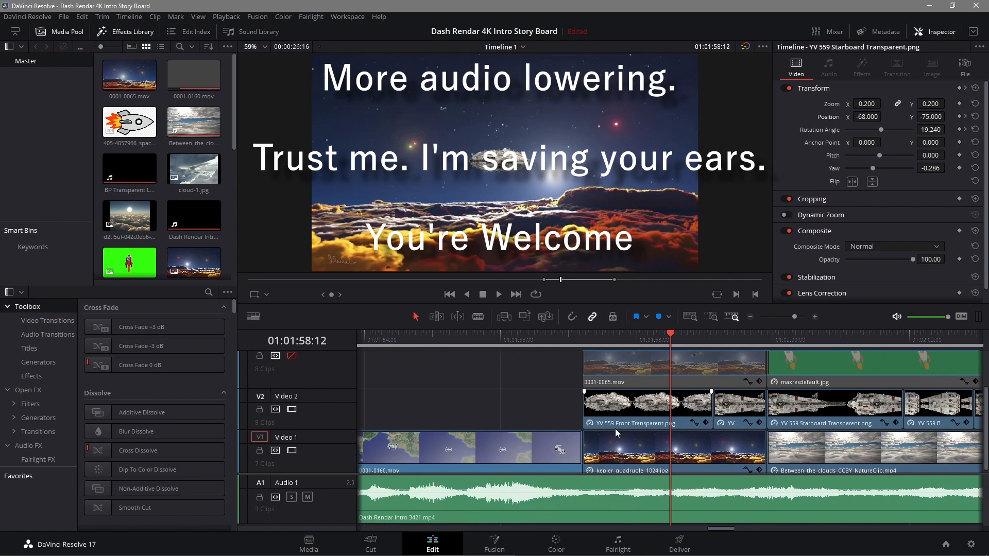
pyautogui.moveTo(639, 406)
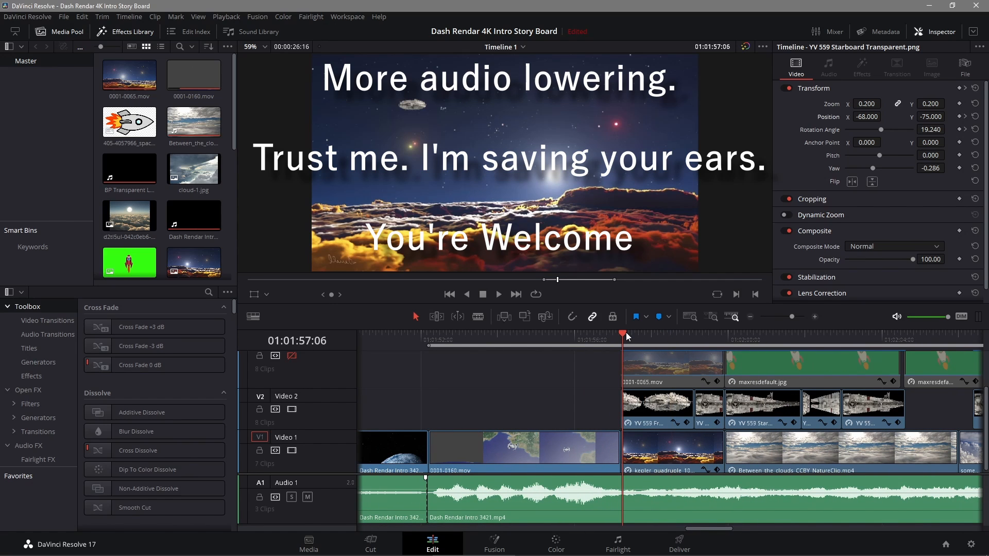
pyautogui.moveTo(630, 342)
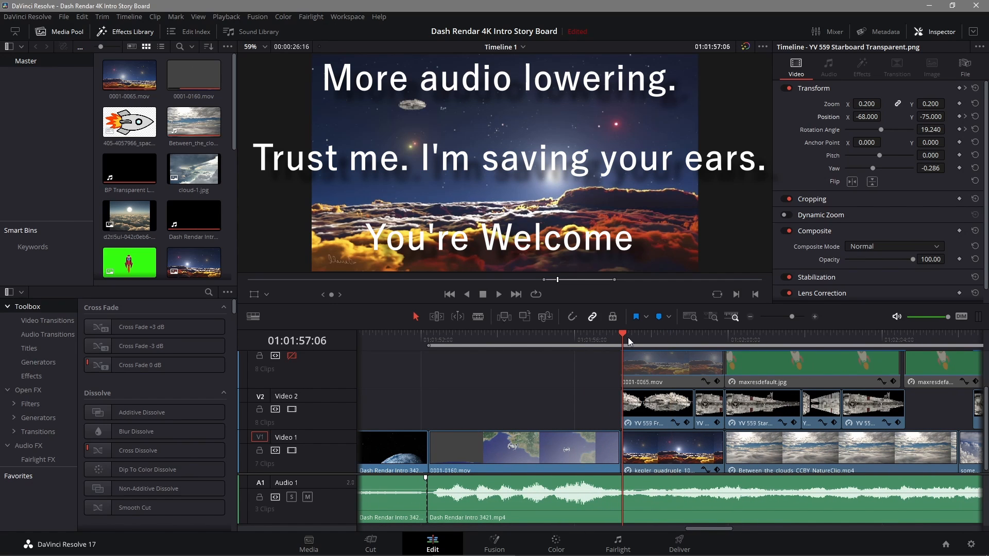
pyautogui.moveTo(489, 141)
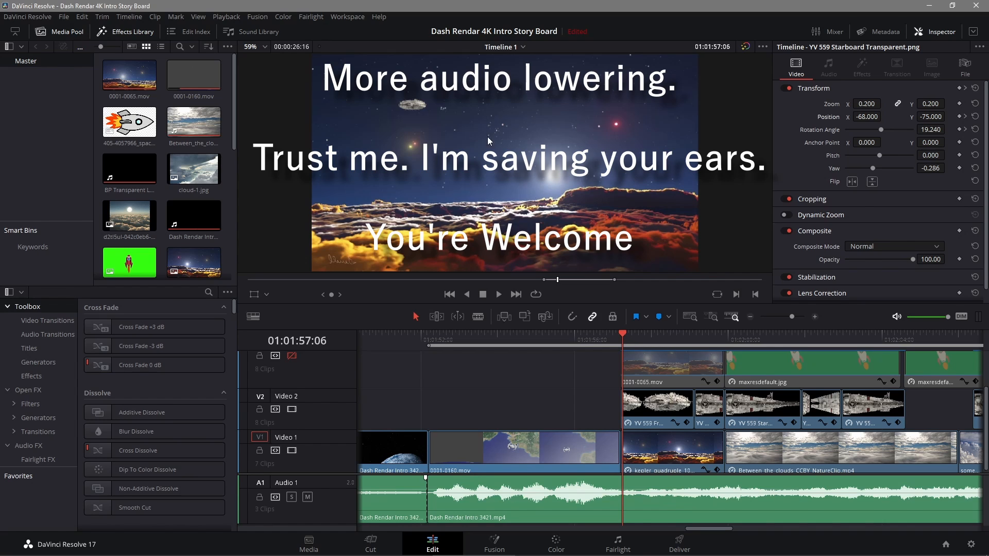
pyautogui.moveTo(559, 194)
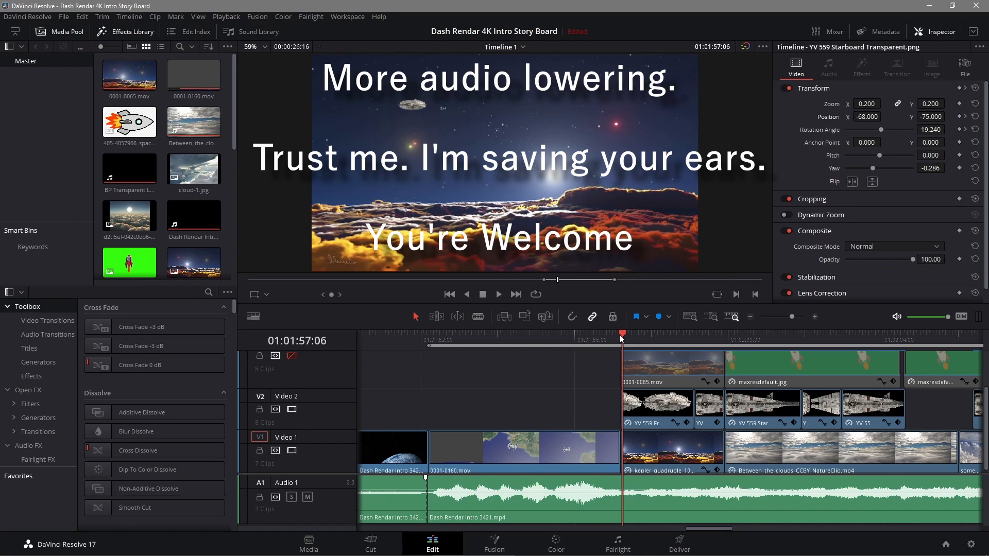
pyautogui.moveTo(622, 336)
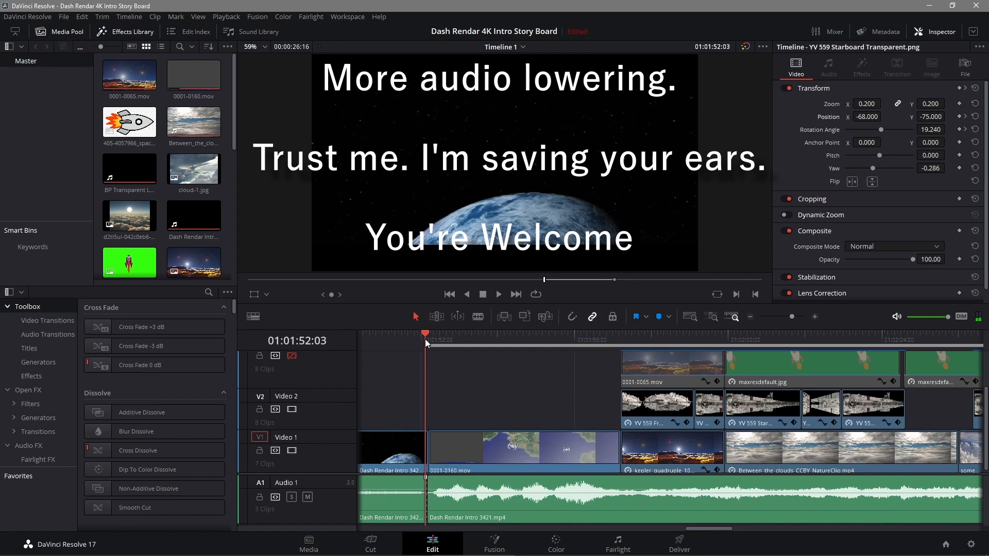
pyautogui.moveTo(709, 354)
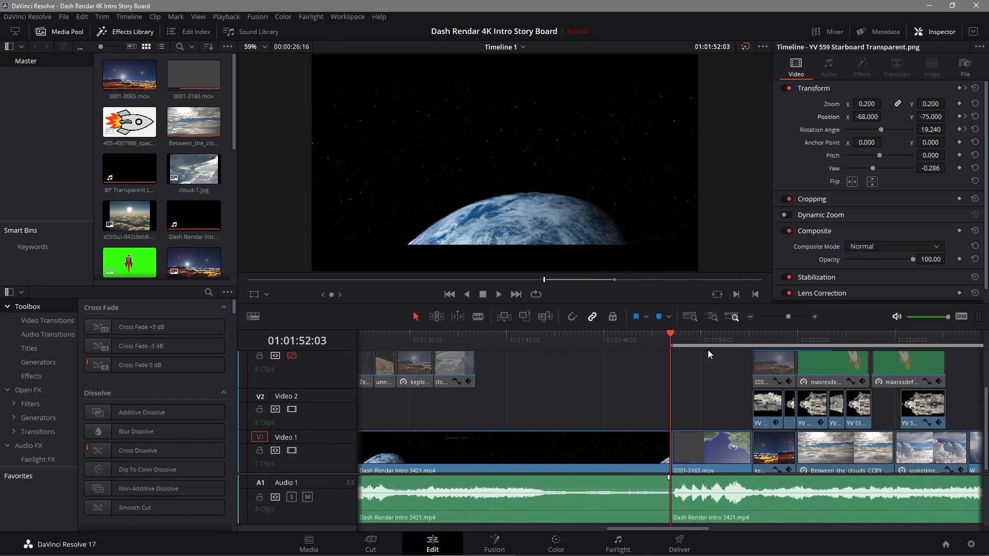
pyautogui.moveTo(669, 398)
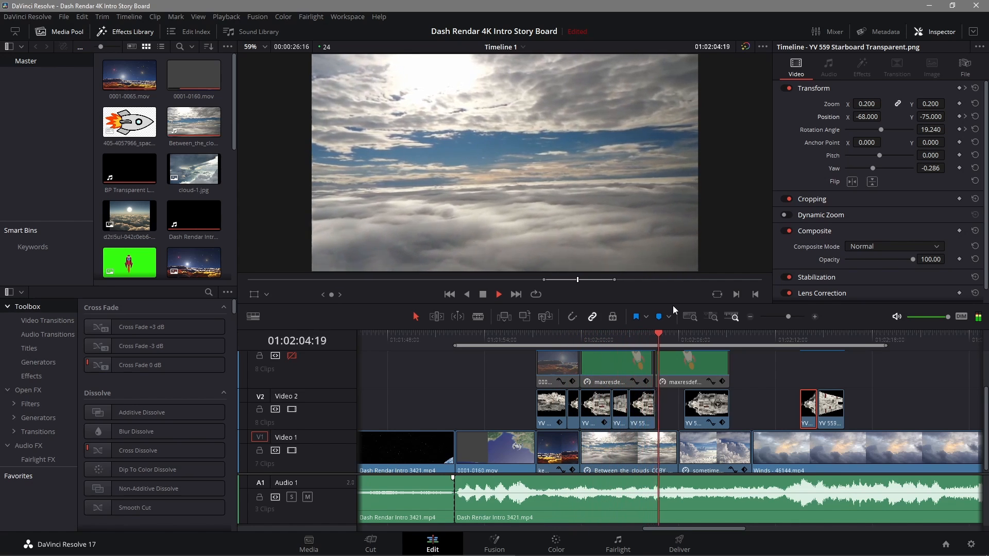
pyautogui.click(691, 334)
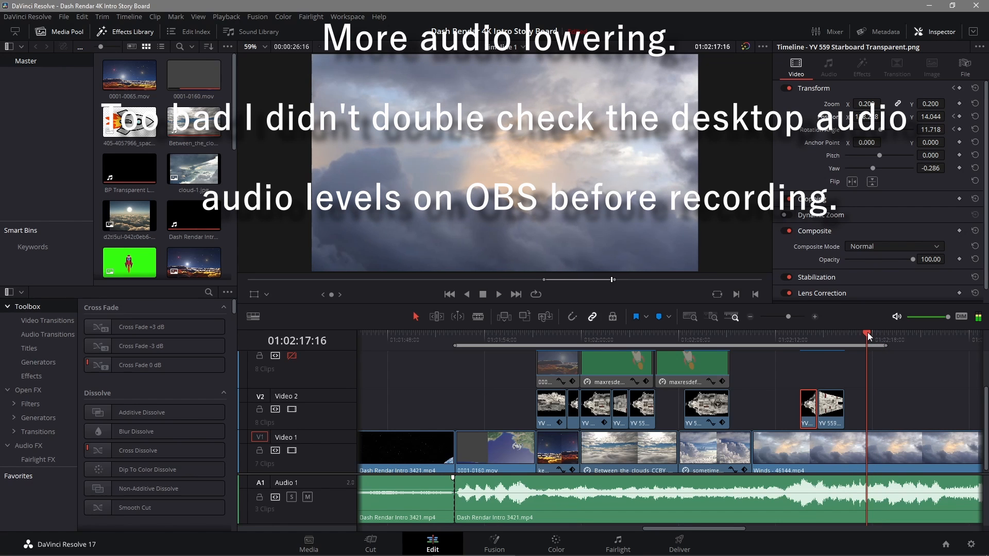
pyautogui.click(596, 333)
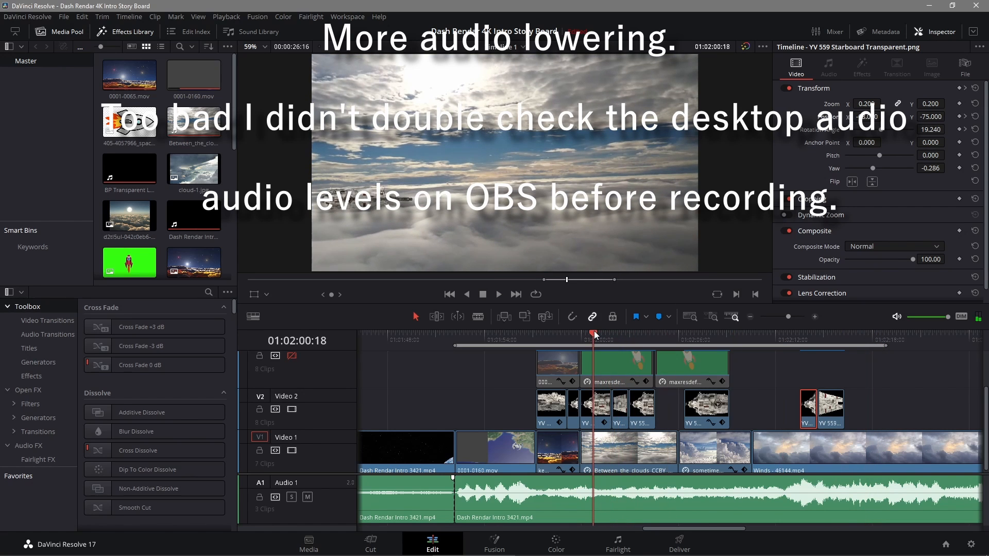
pyautogui.click(509, 340)
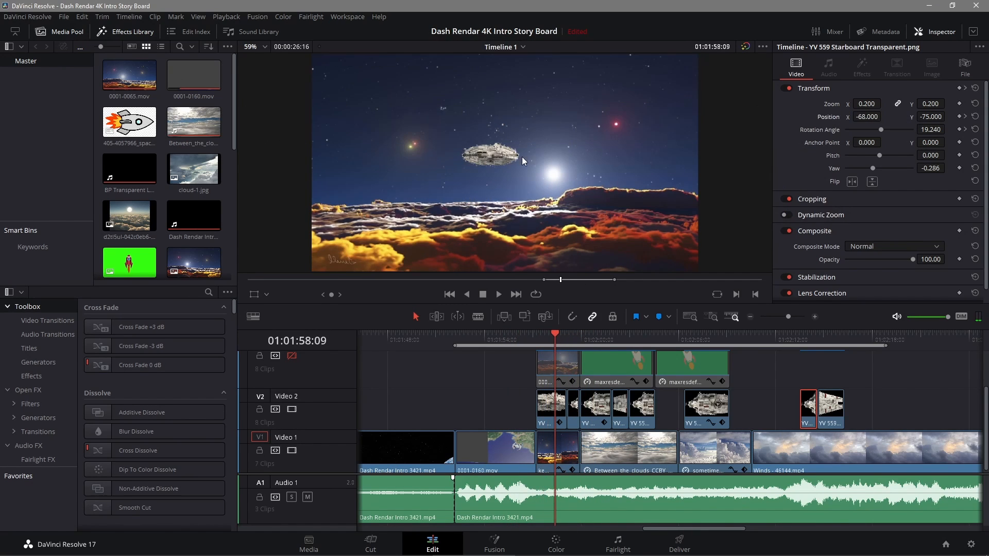
pyautogui.moveTo(548, 207)
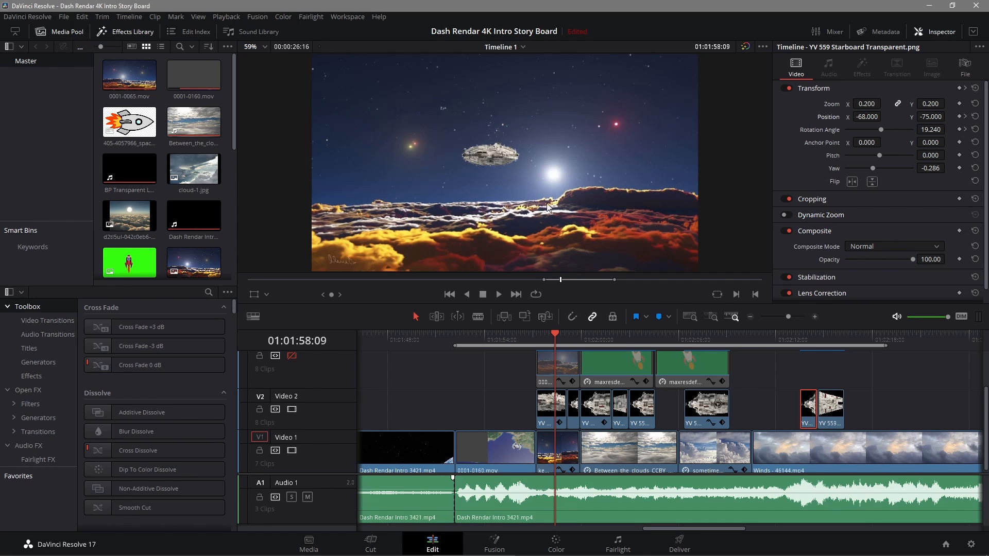
pyautogui.moveTo(950, 395)
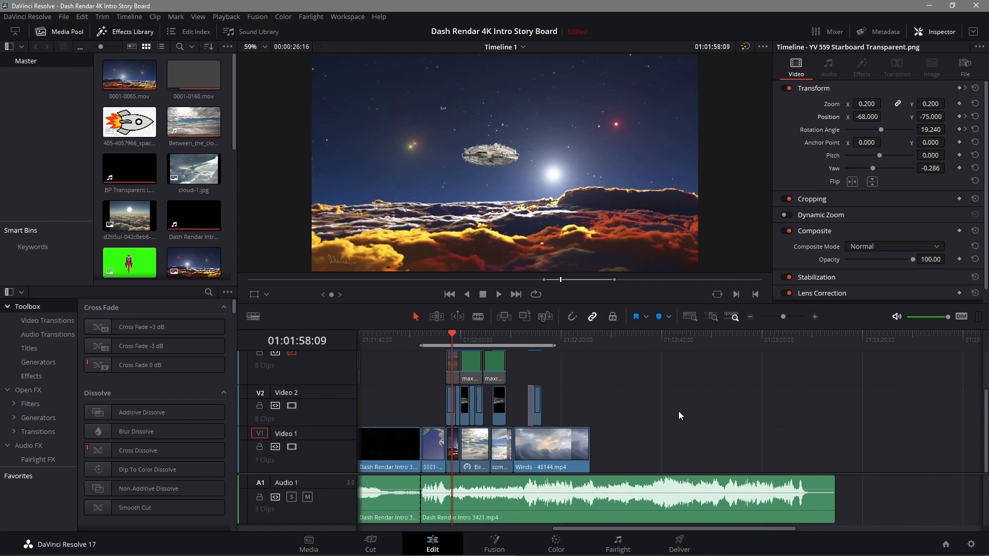
pyautogui.moveTo(690, 409)
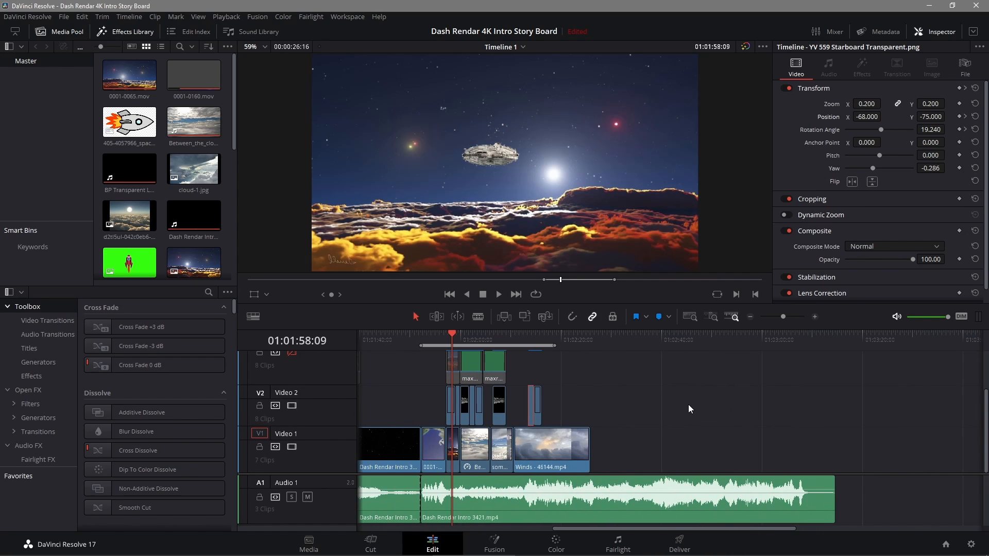
pyautogui.moveTo(628, 444)
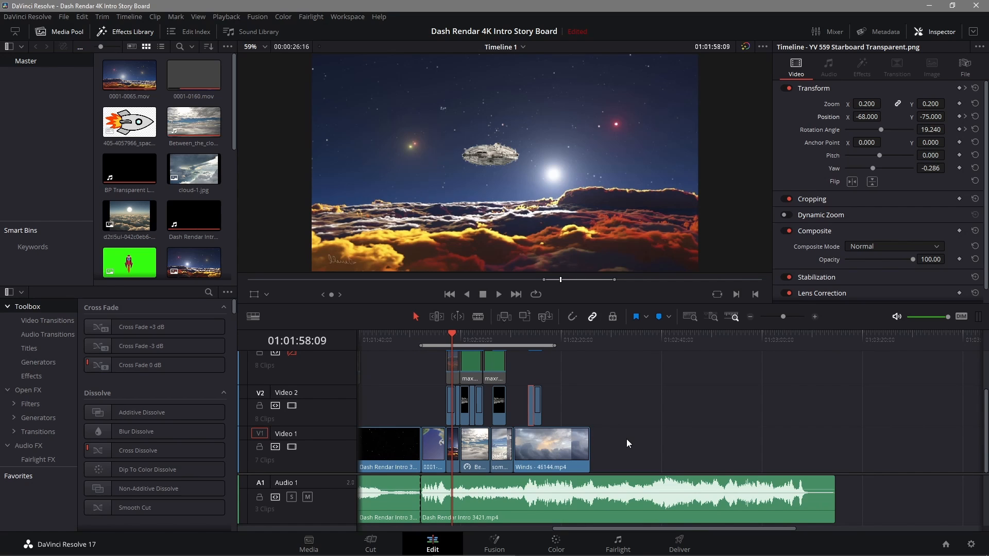
pyautogui.moveTo(617, 440)
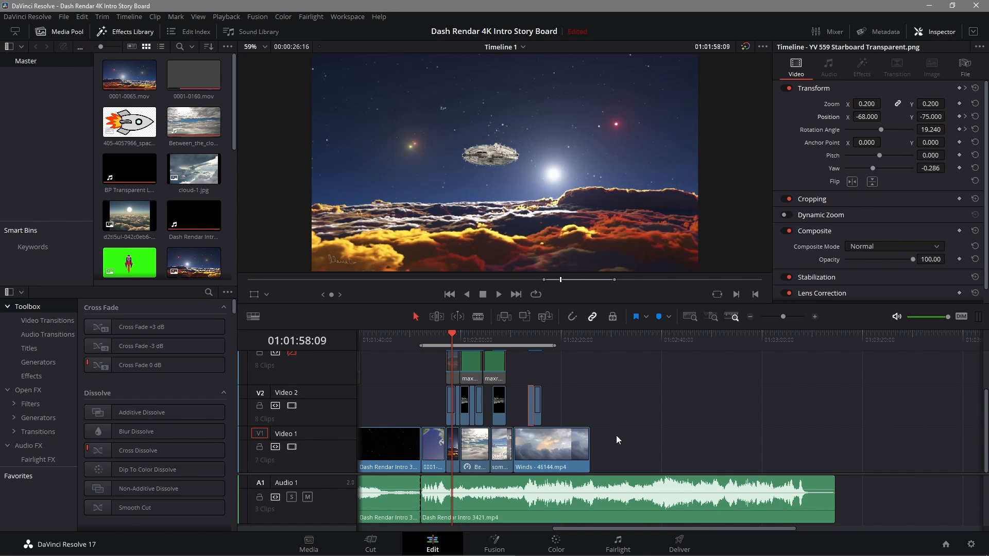
pyautogui.moveTo(442, 167)
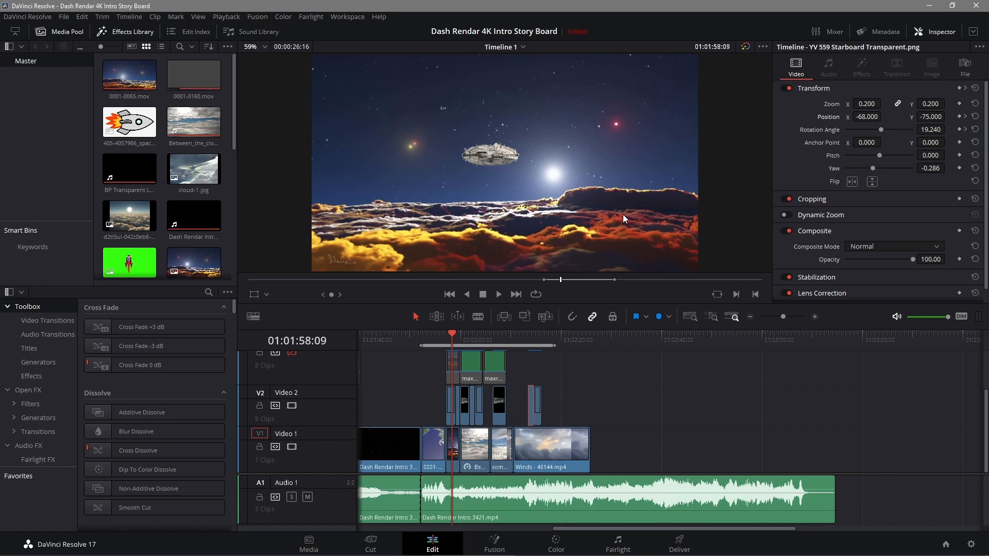
pyautogui.moveTo(558, 339)
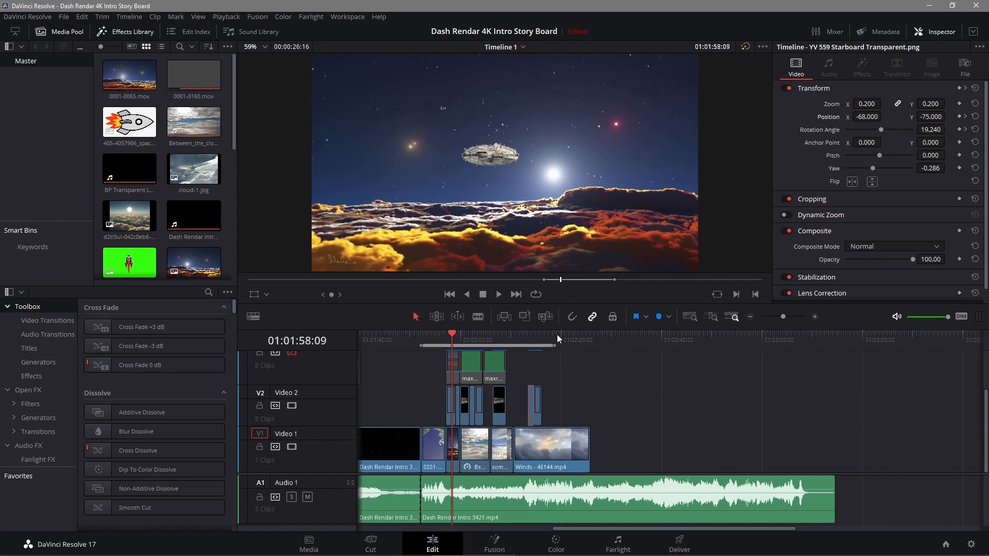
pyautogui.moveTo(792, 440)
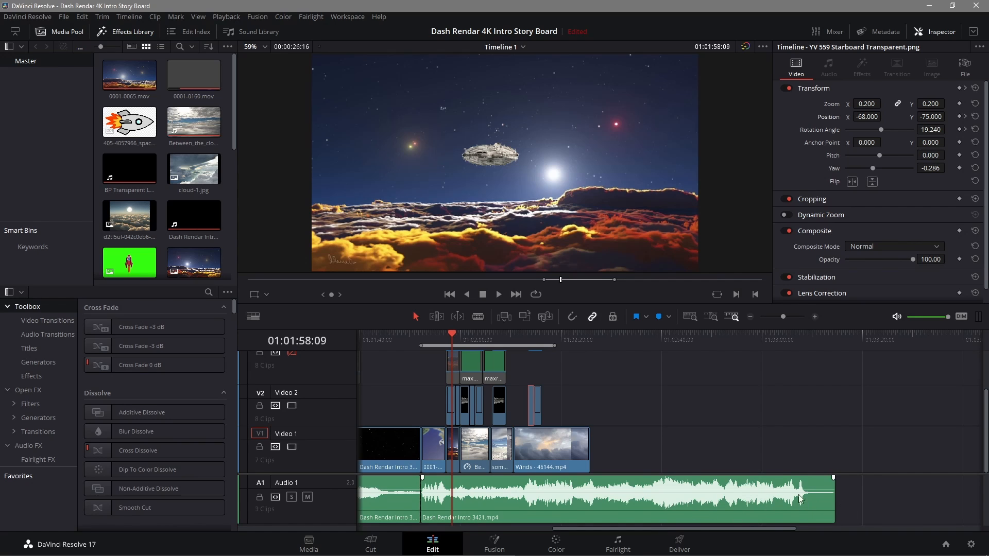
pyautogui.moveTo(726, 444)
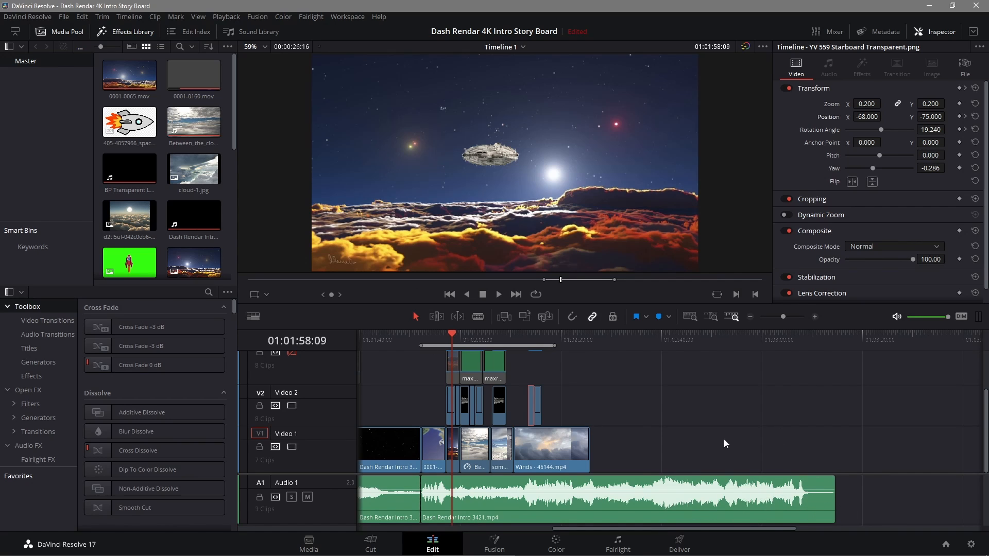
pyautogui.moveTo(838, 508)
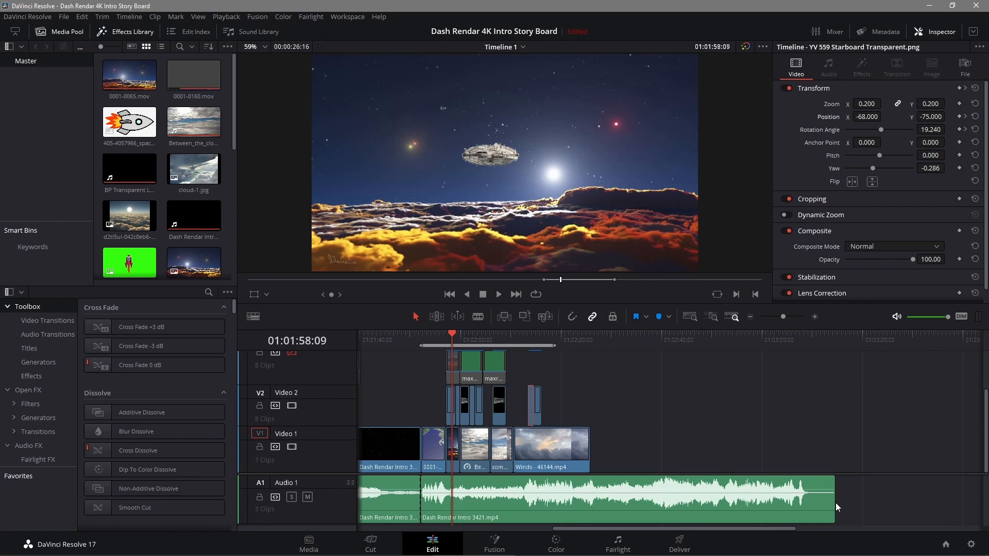
pyautogui.moveTo(664, 378)
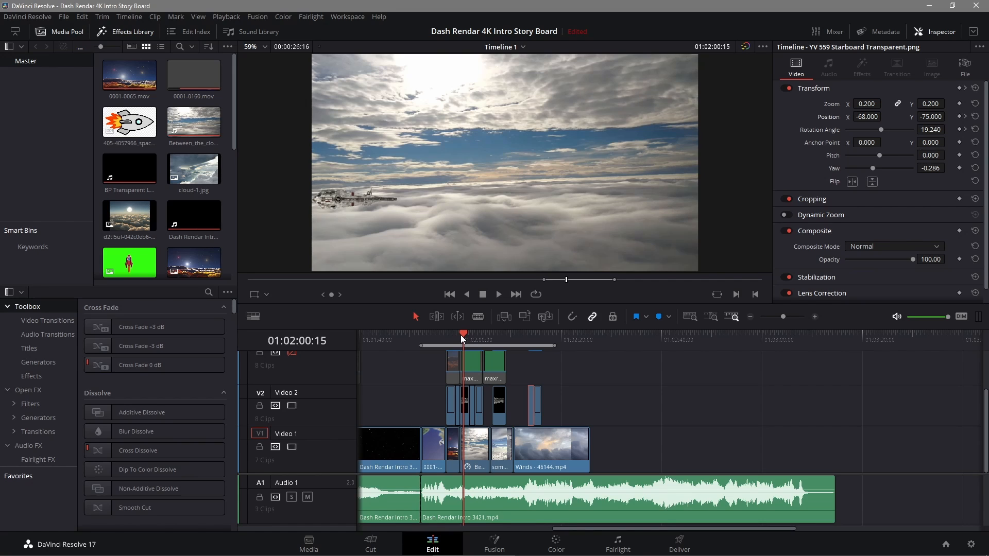
pyautogui.moveTo(471, 343)
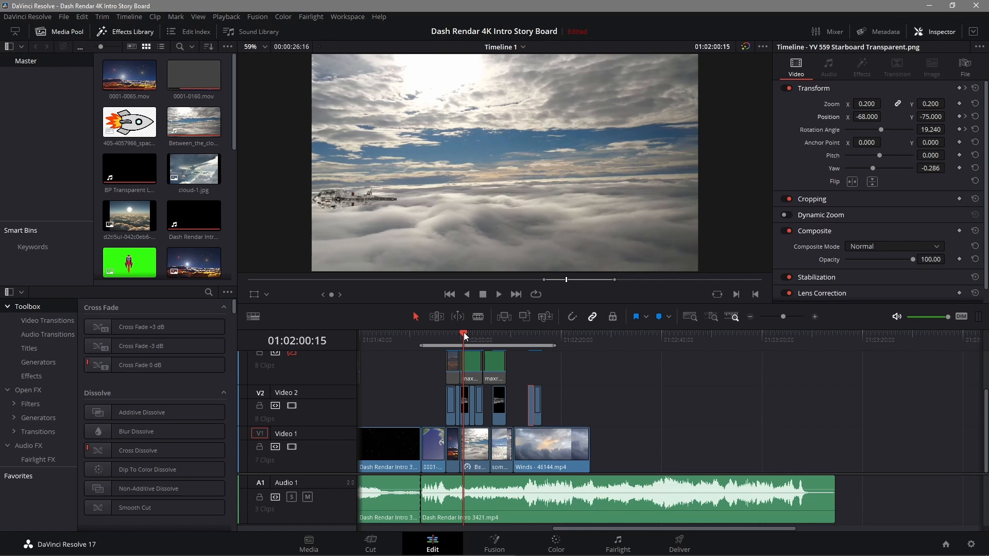
pyautogui.moveTo(470, 349)
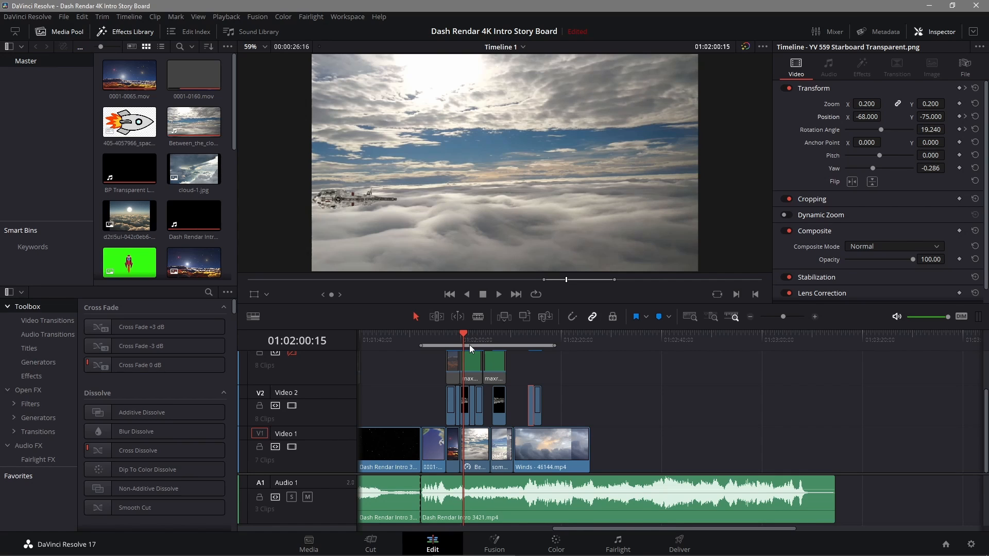
pyautogui.moveTo(474, 342)
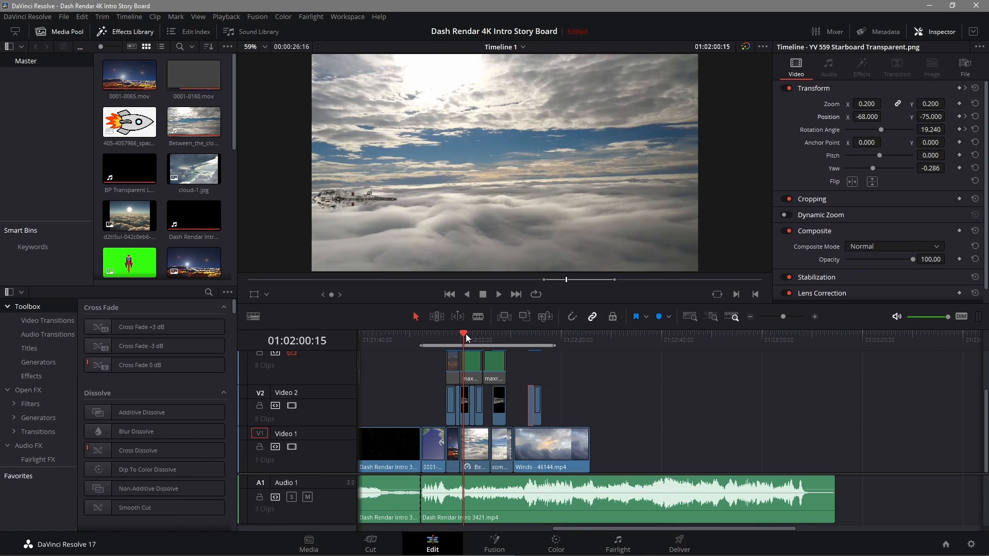
pyautogui.moveTo(497, 336)
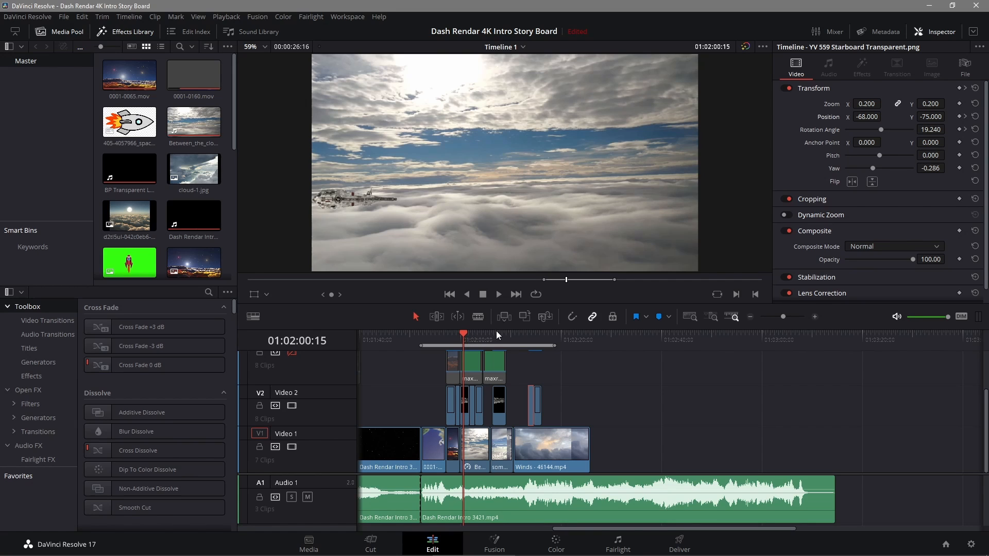
pyautogui.moveTo(505, 338)
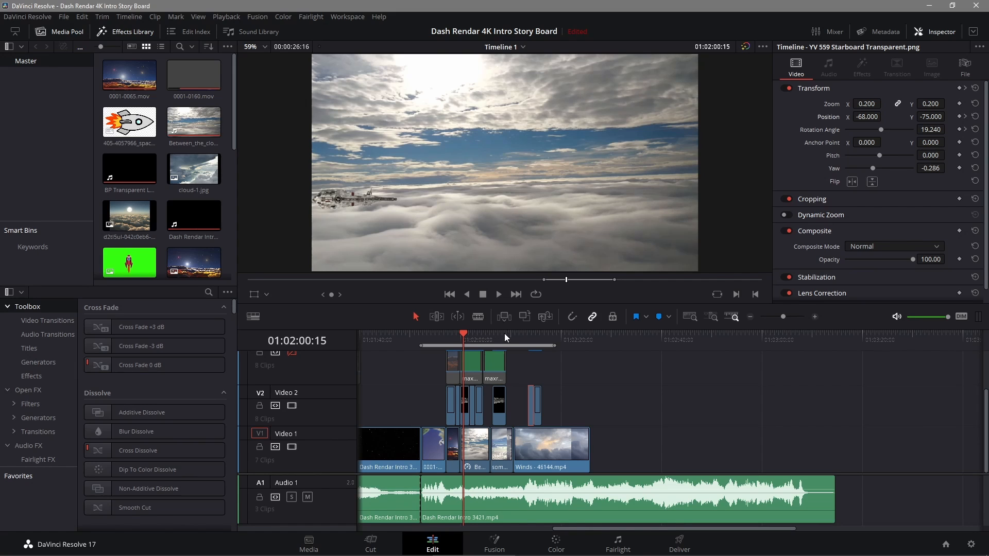
pyautogui.moveTo(485, 343)
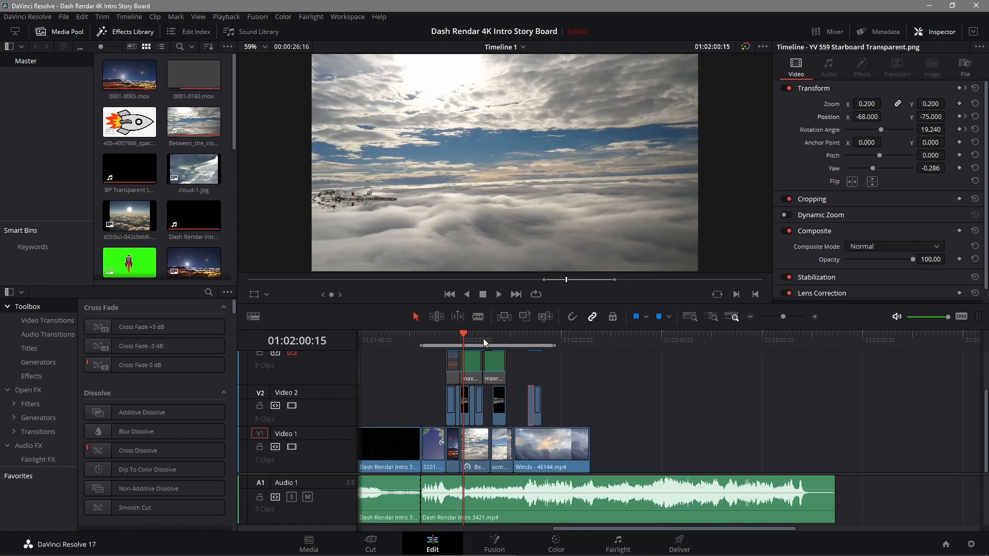
pyautogui.moveTo(482, 351)
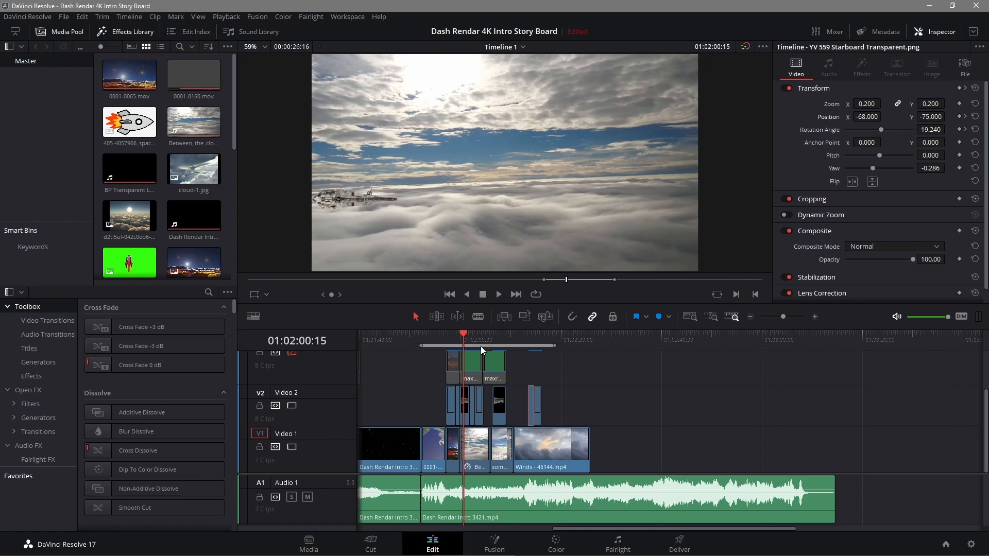
pyautogui.moveTo(478, 345)
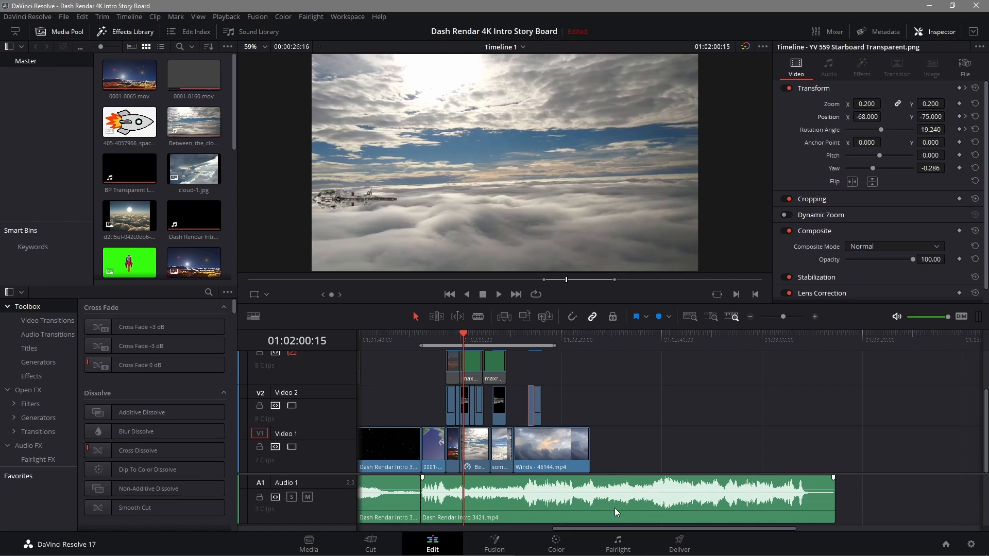
pyautogui.moveTo(615, 532)
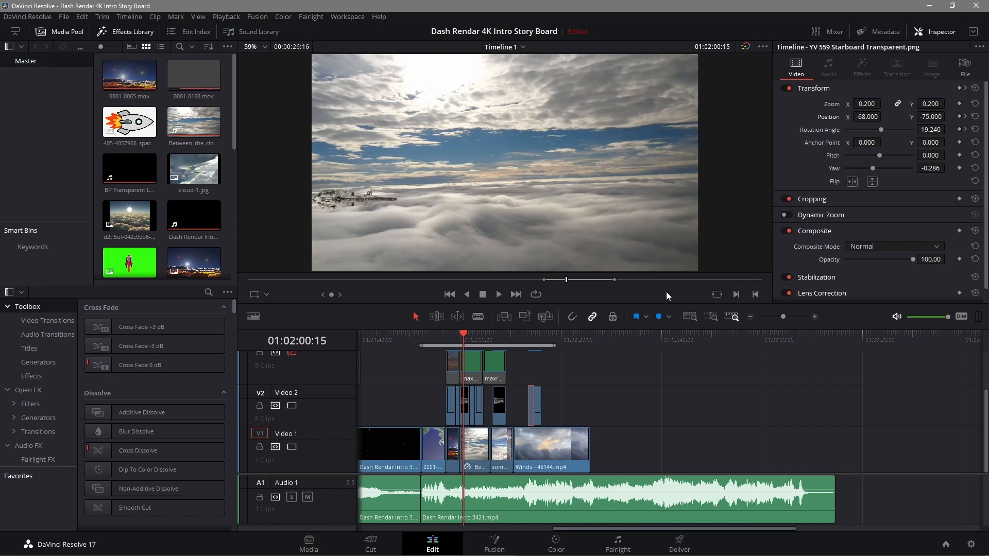
pyautogui.moveTo(663, 297)
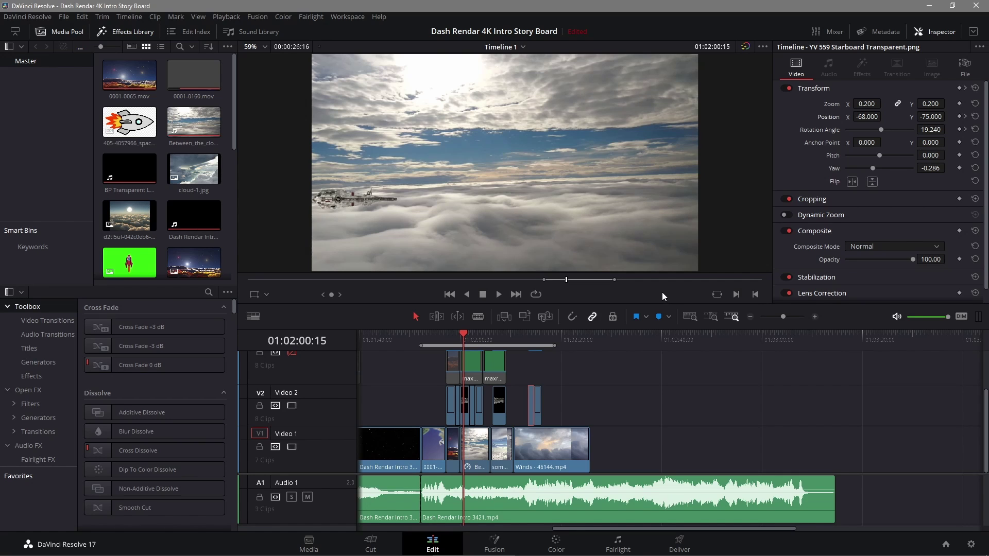